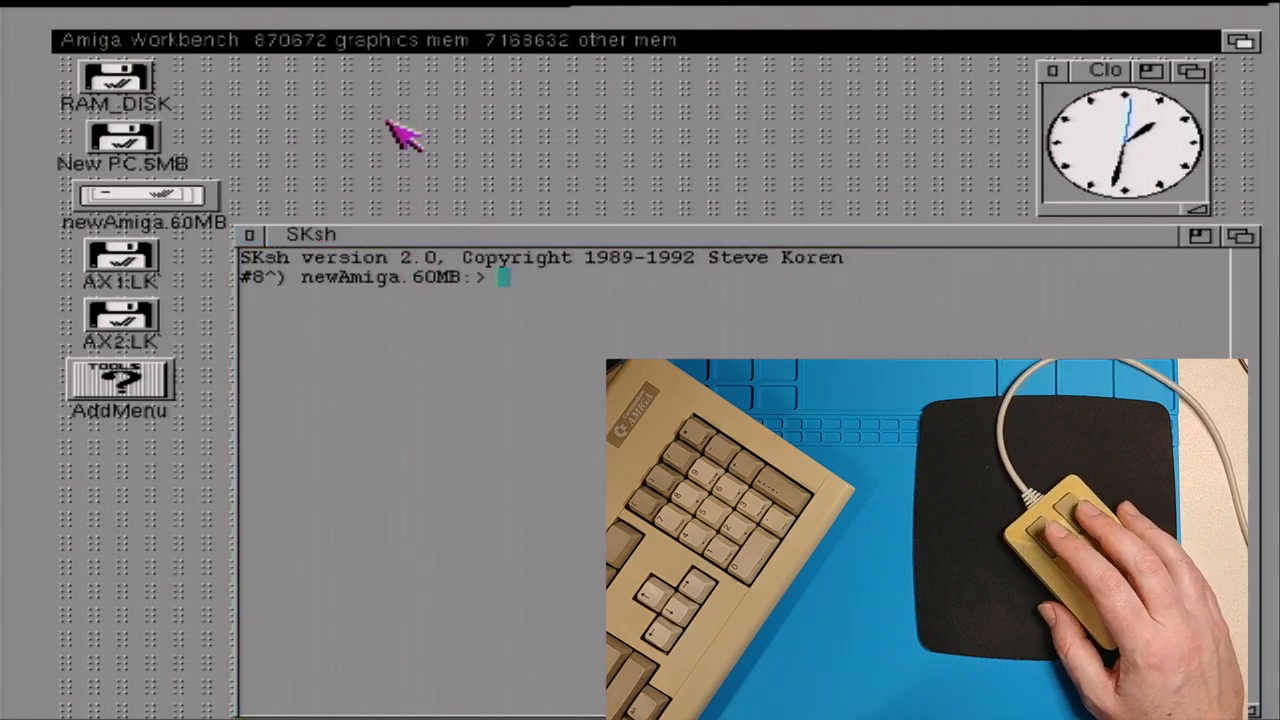
mouse_move(420, 90)
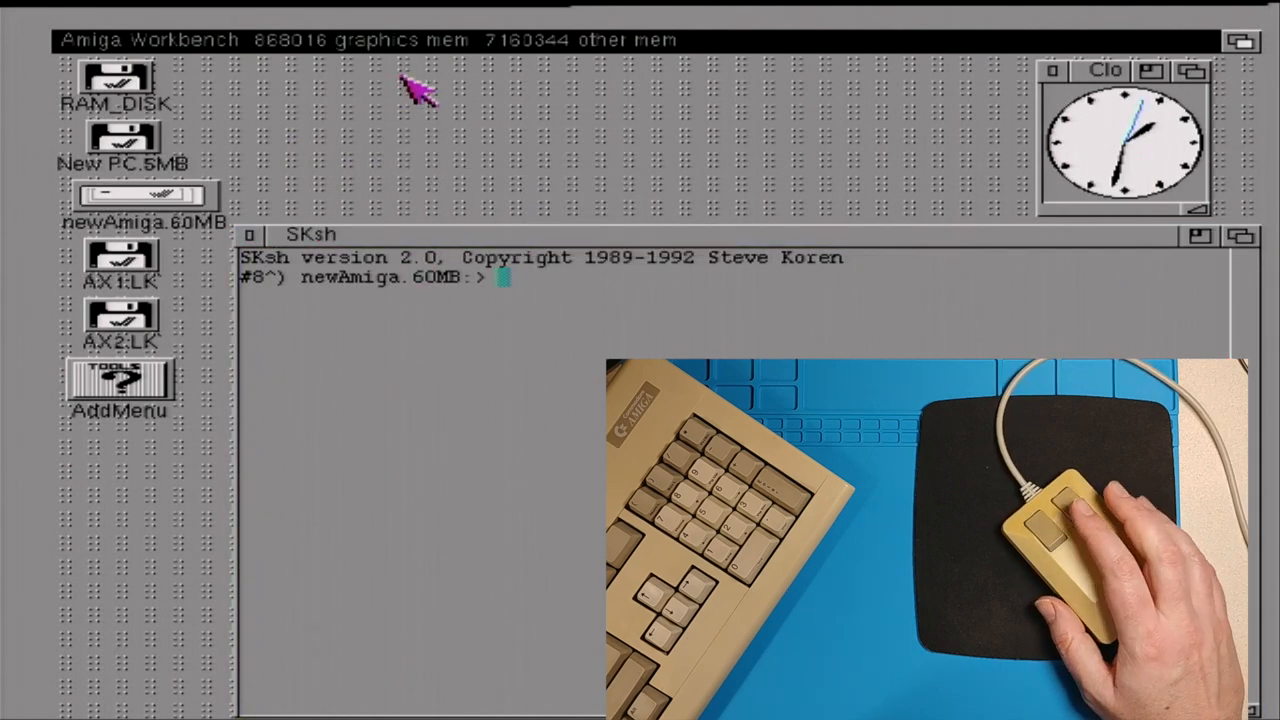
mouse_move(380, 130)
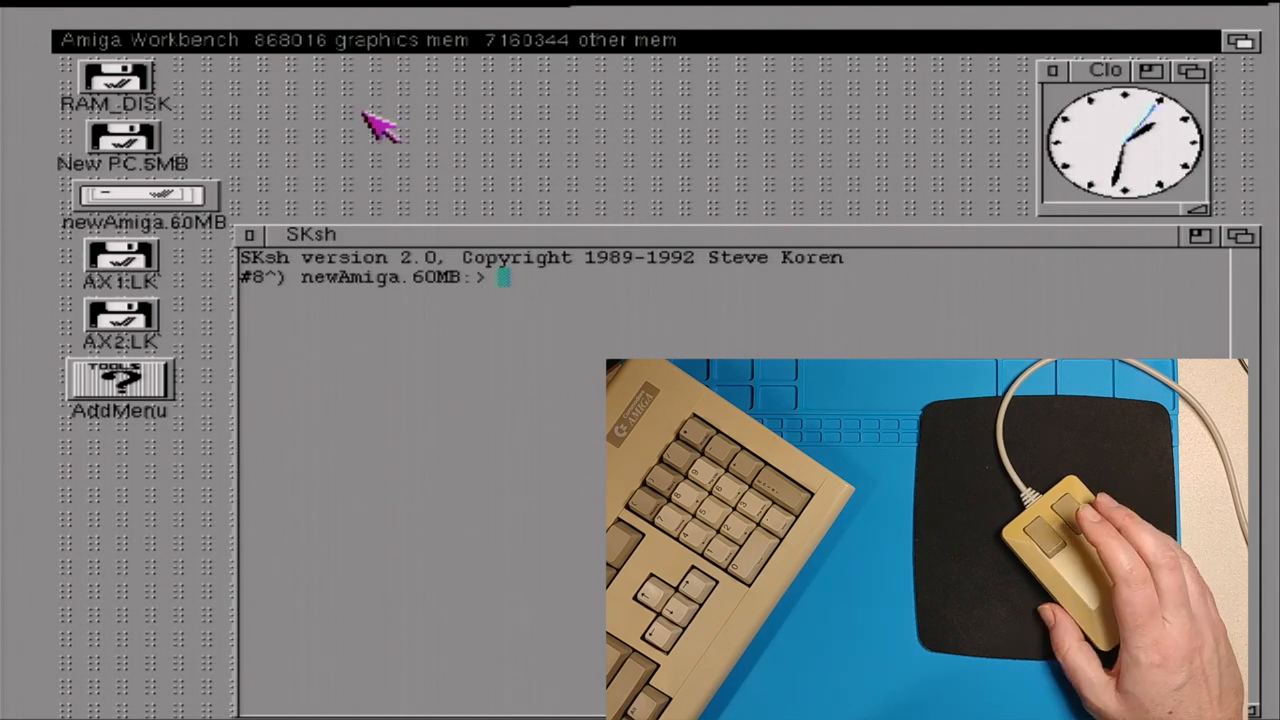
mouse_move(340, 190)
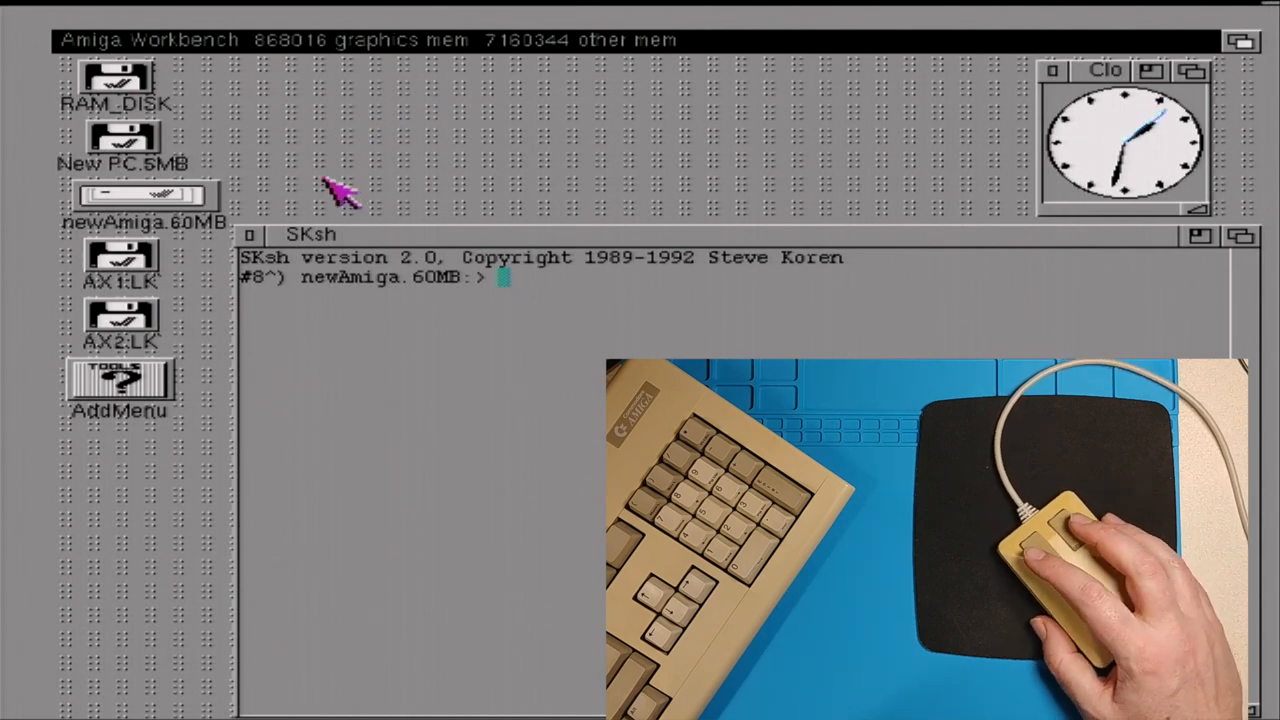
Step: Launch A-Max Startup from the A-MaxII drawer on the newAmiga.60MB drive
double_click(140, 196)
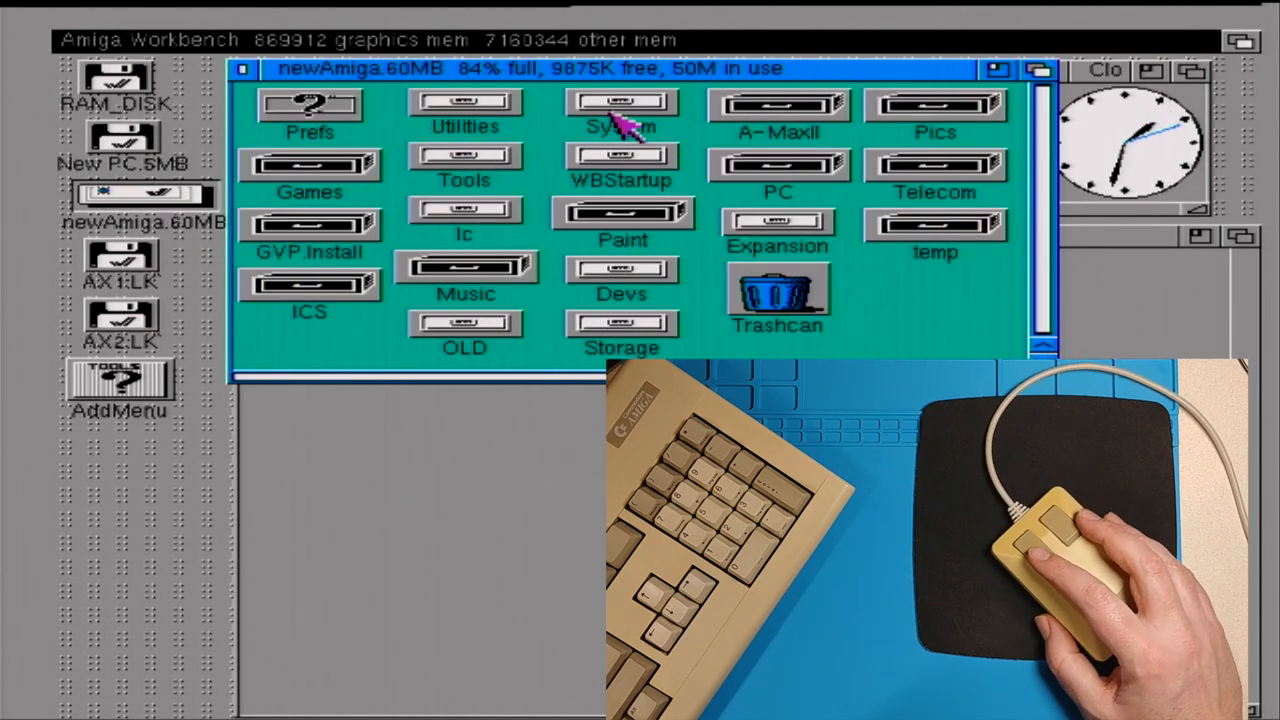
double_click(776, 104)
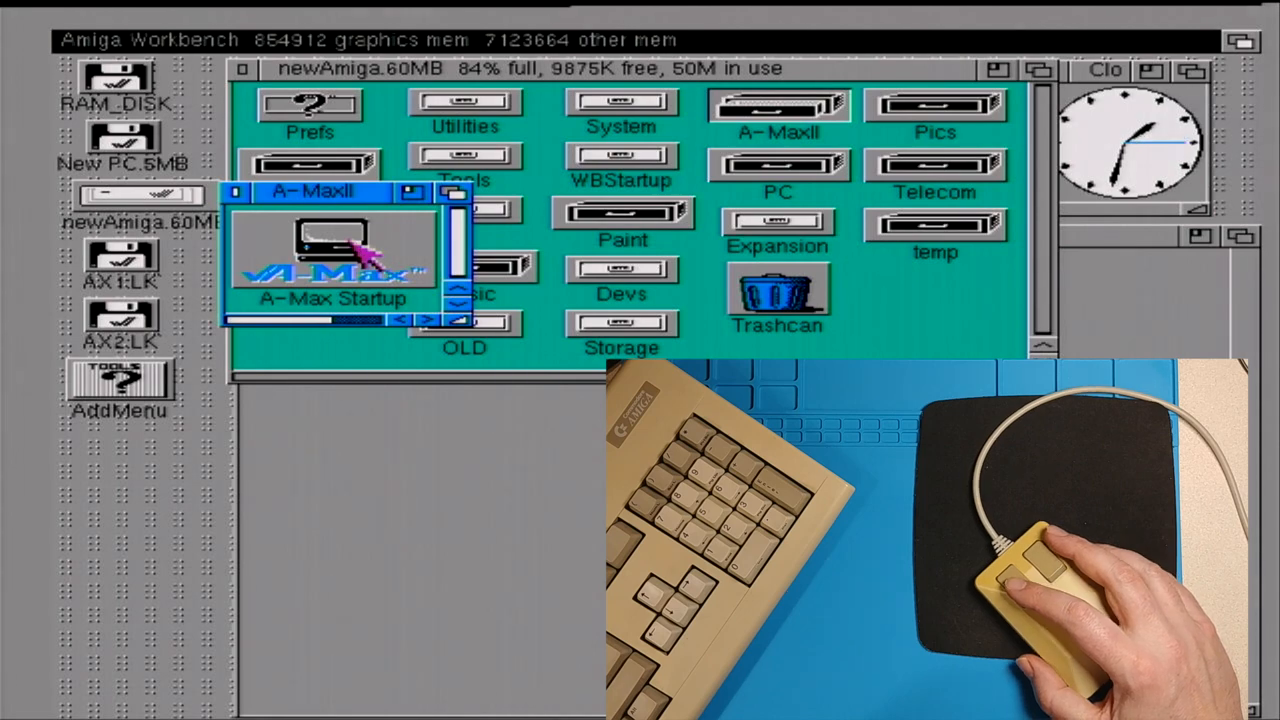
double_click(330, 250)
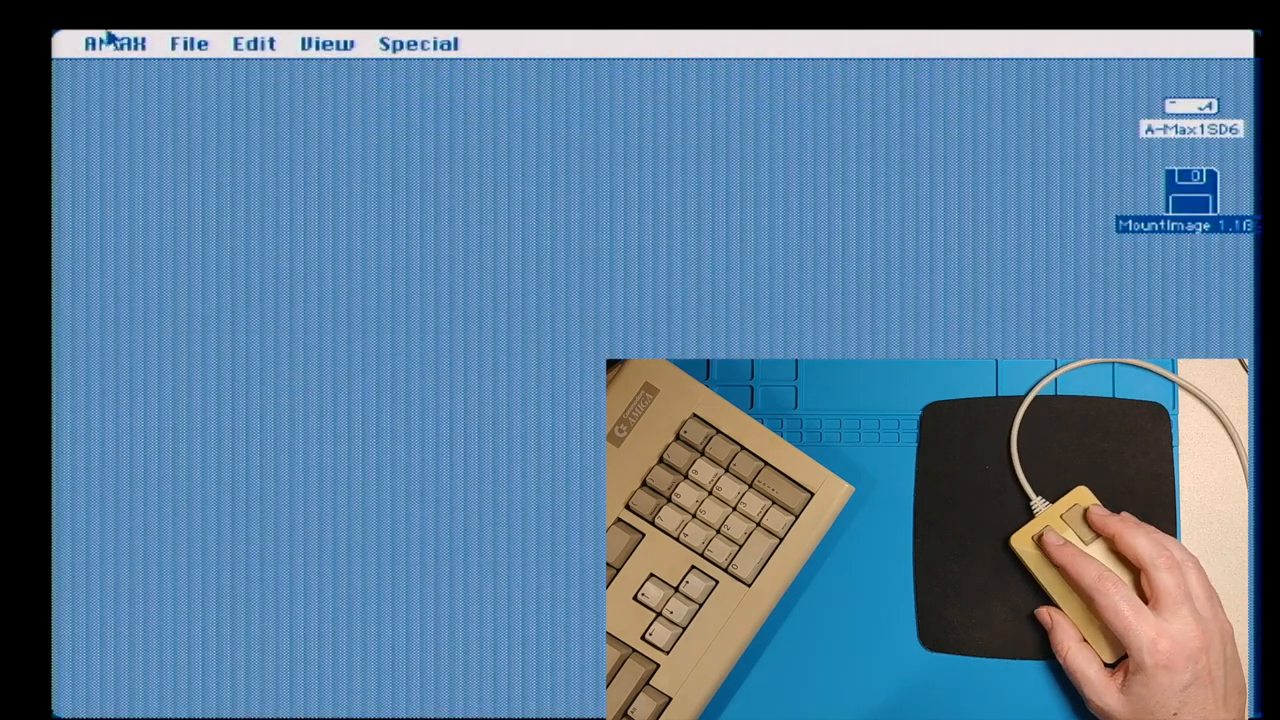
left_click(114, 42)
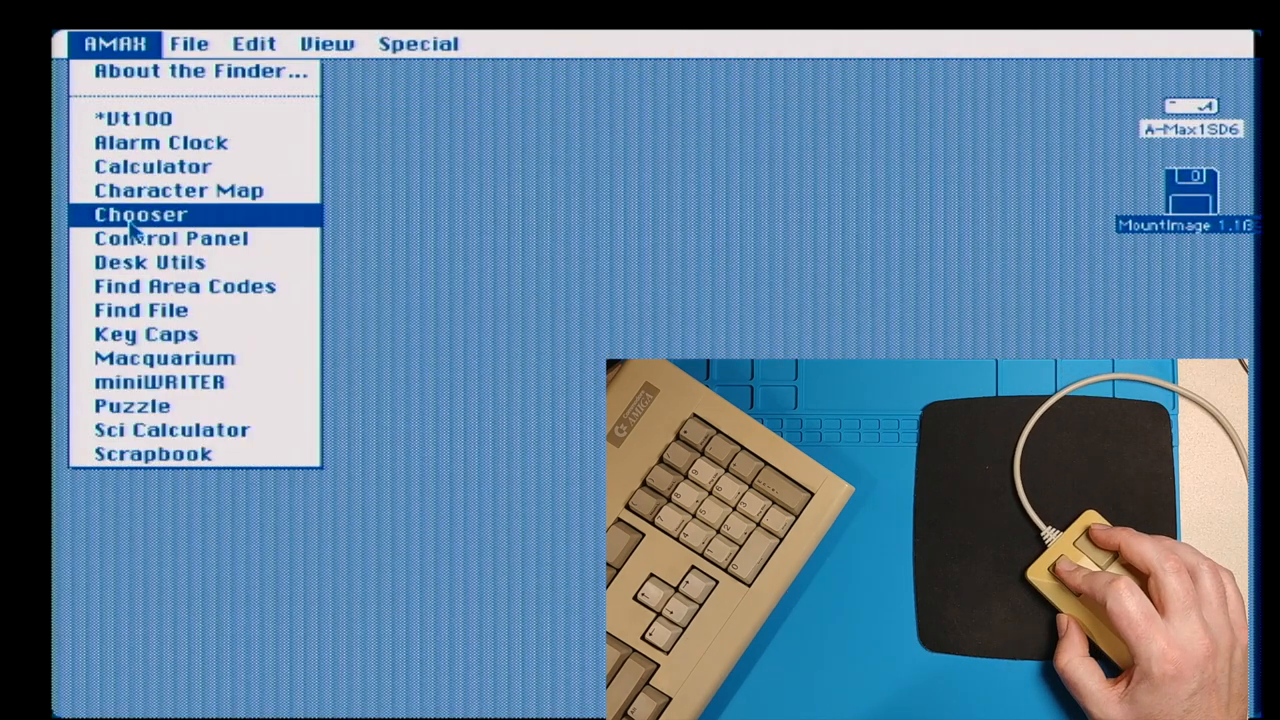
mouse_move(164, 358)
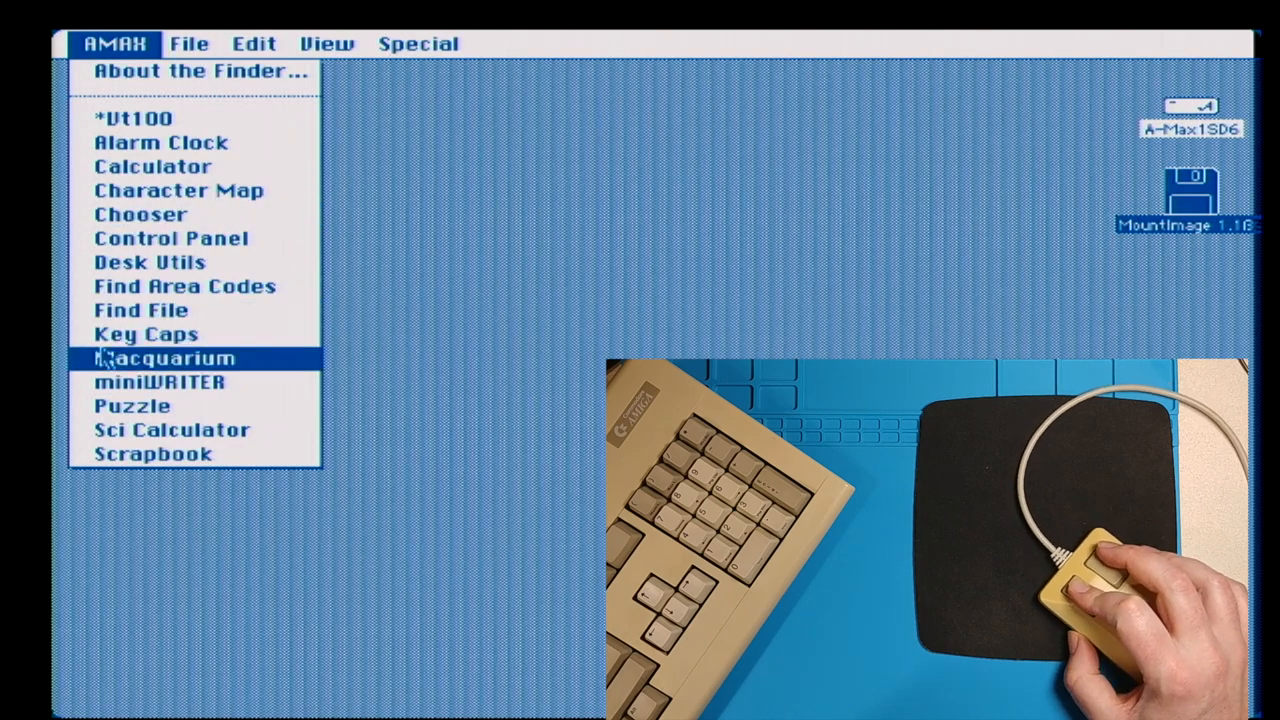
left_click(166, 356)
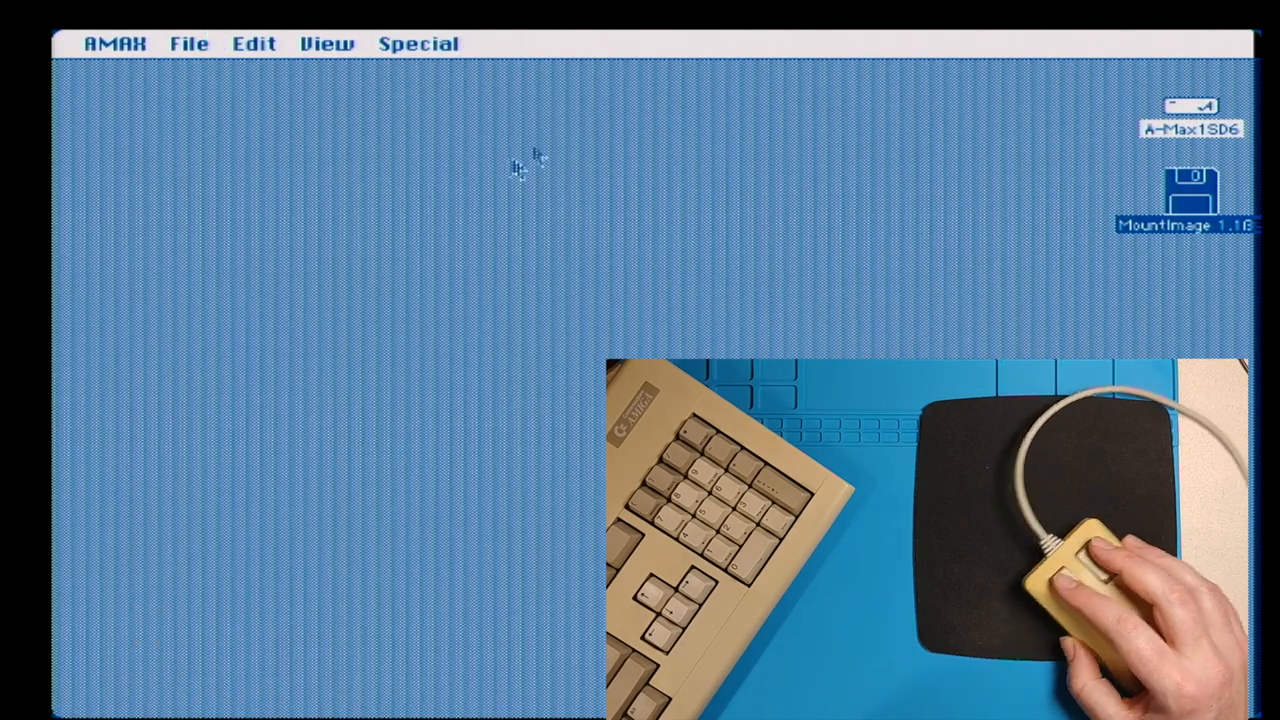
mouse_move(440, 180)
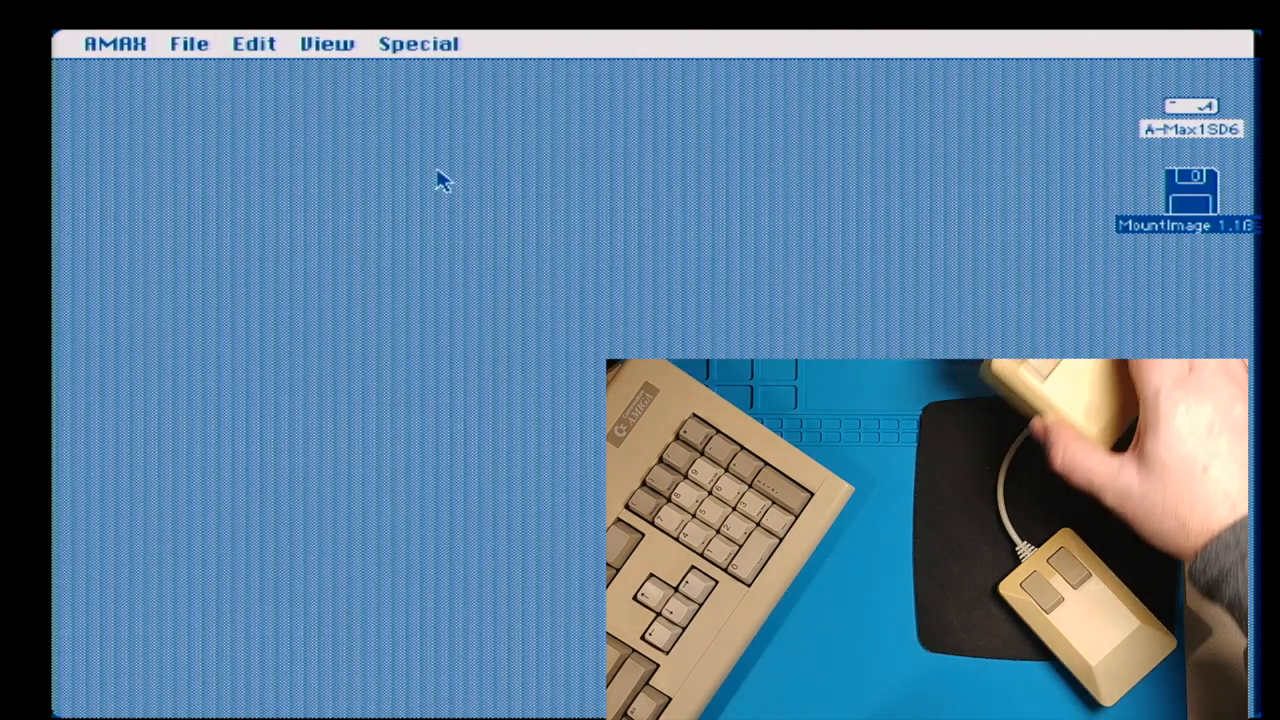
mouse_move(1010, 84)
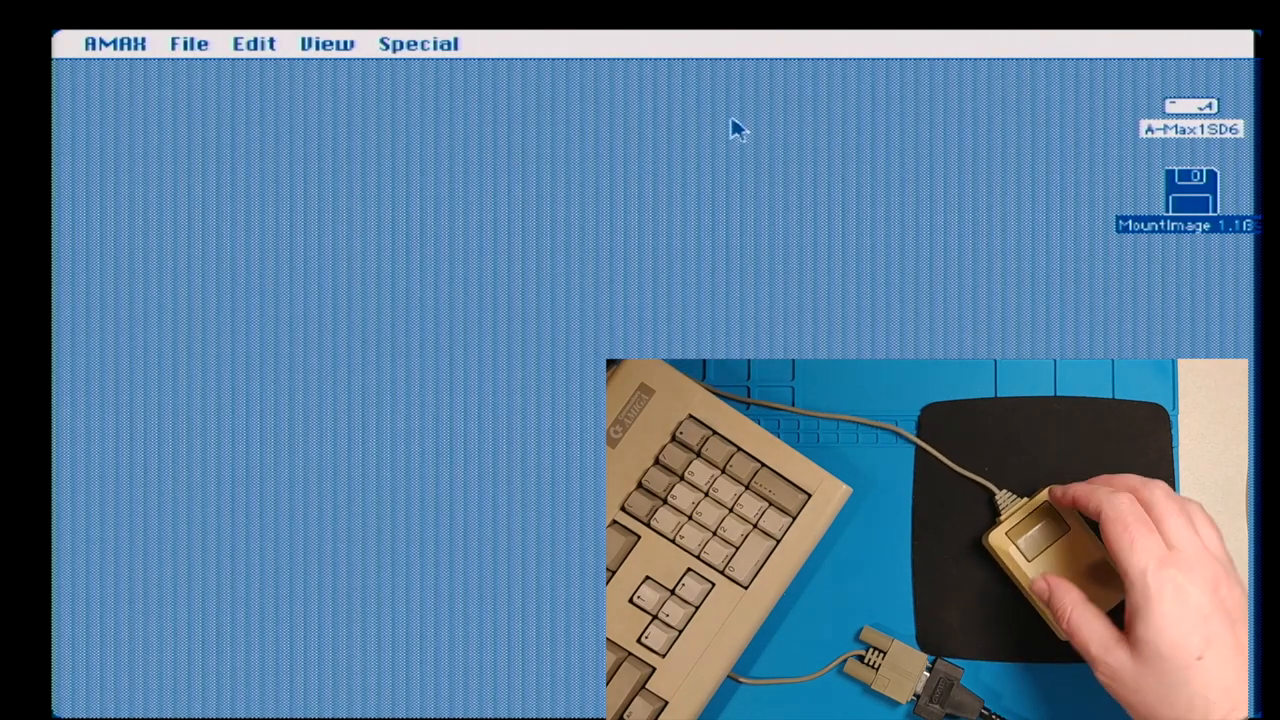
mouse_move(630, 204)
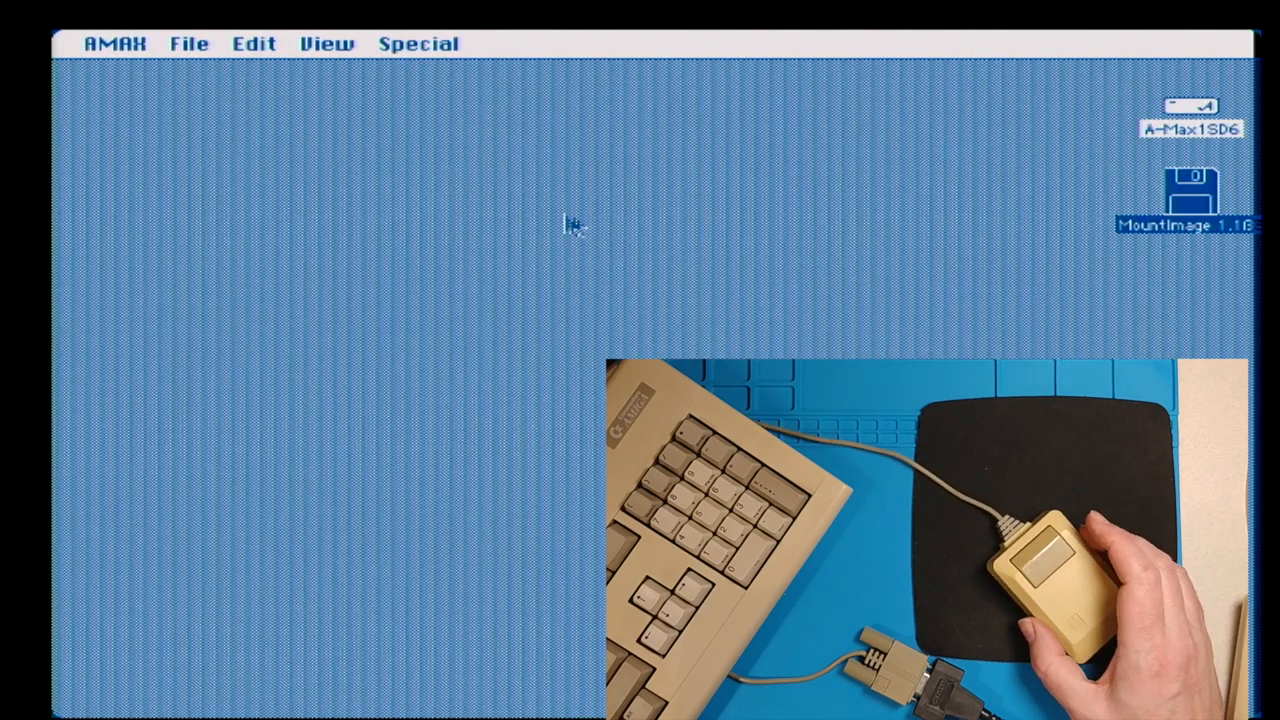
mouse_move(284, 192)
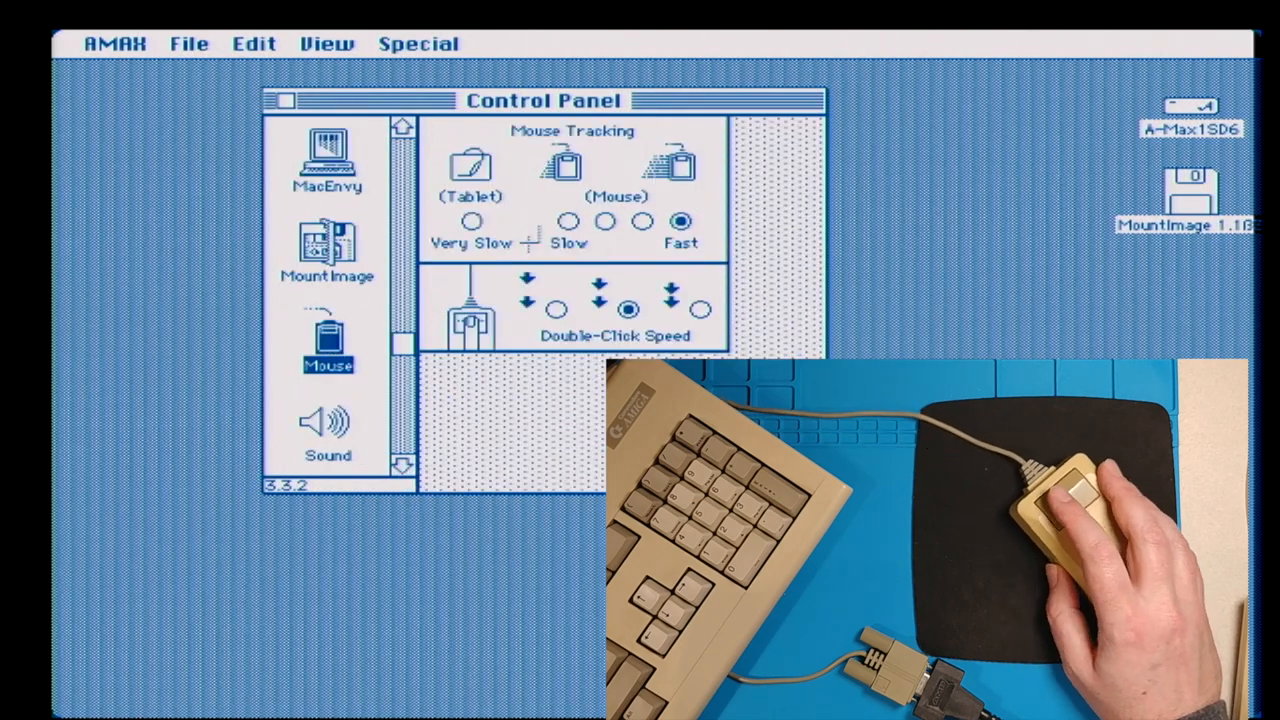
Step: Choose Slow mouse tracking in the Control Panel and dismiss the panel
left_click(568, 220)
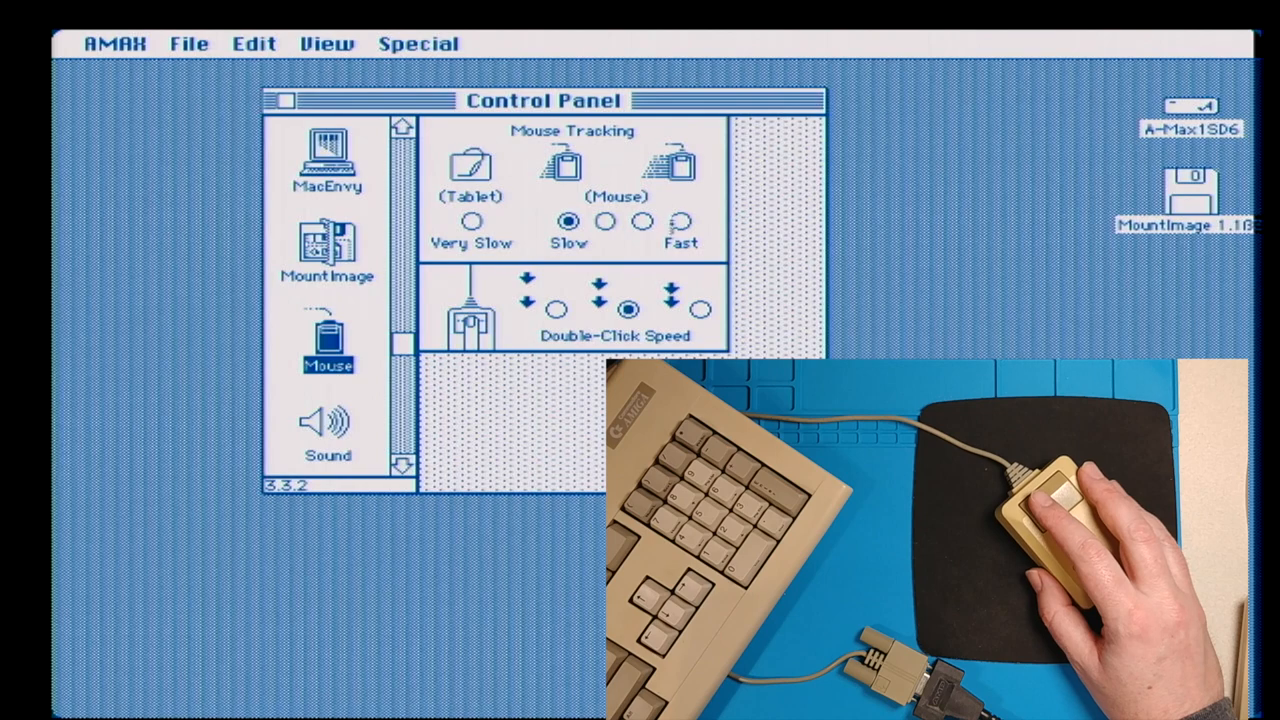
left_click(680, 220)
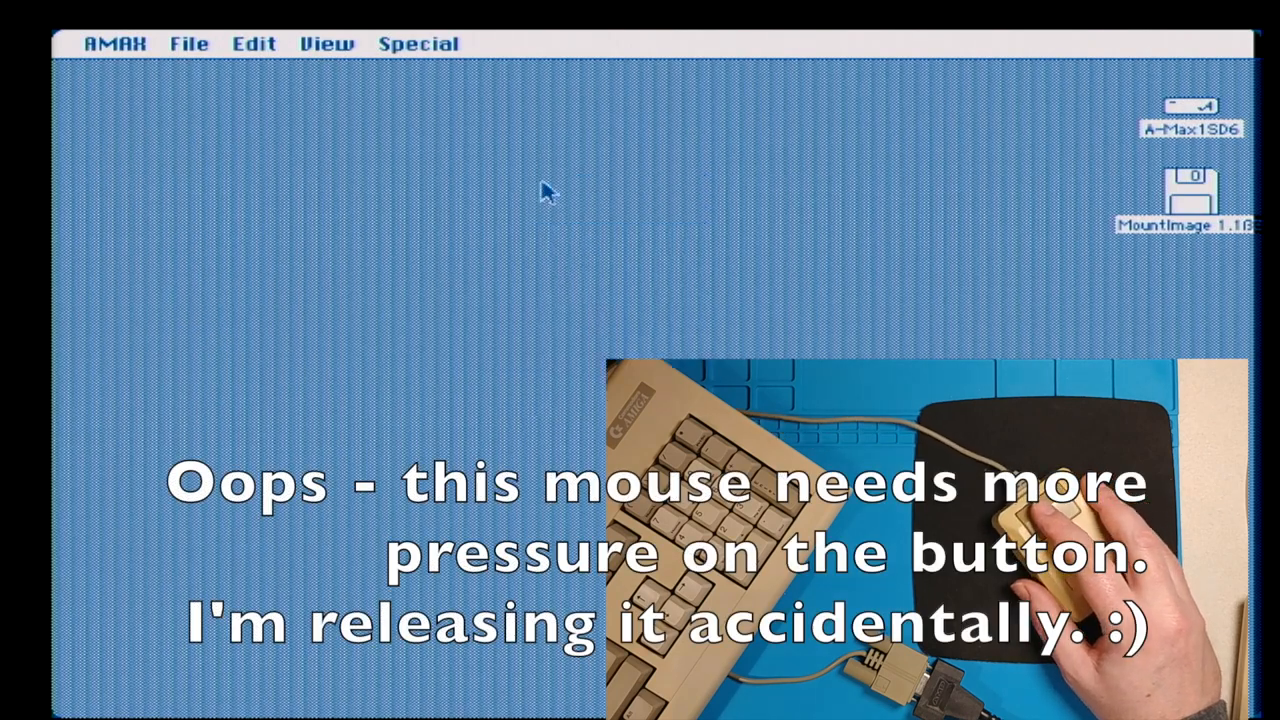
Step: Run the Puzzle desk accessory from the AMAX menu, close it, and show the Special menu's Shut Down commands
left_click(114, 44)
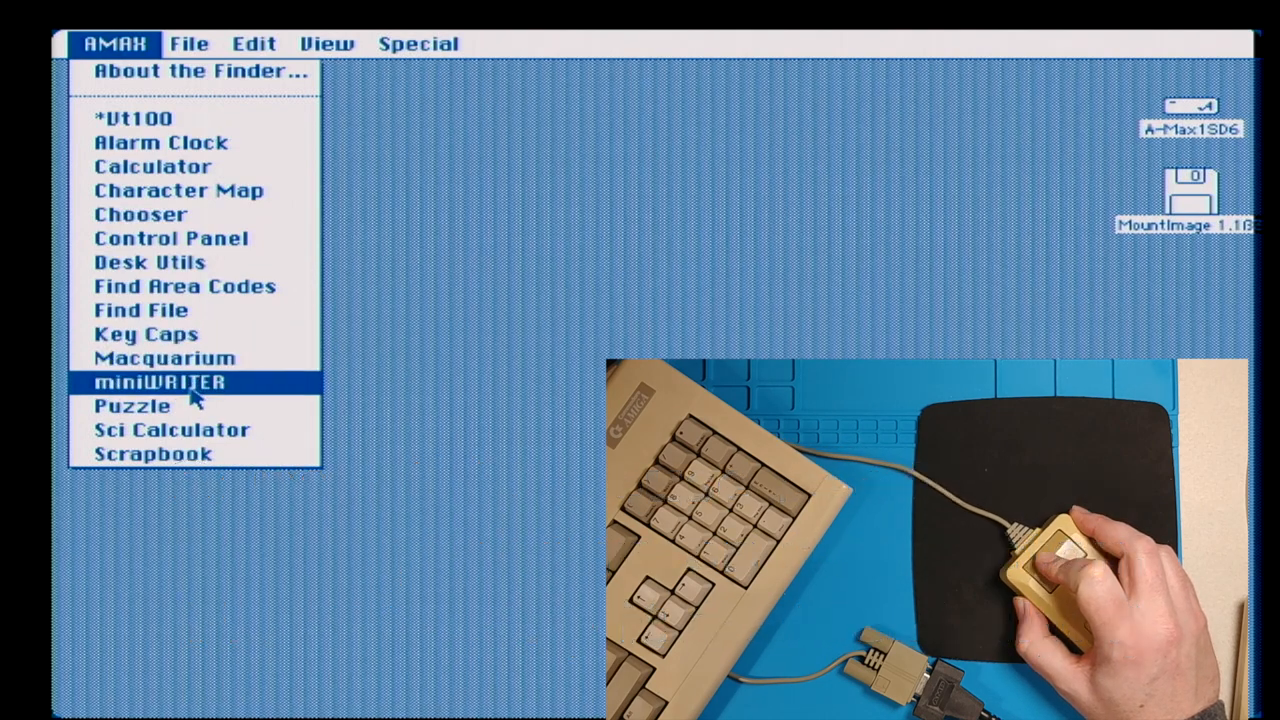
left_click(132, 404)
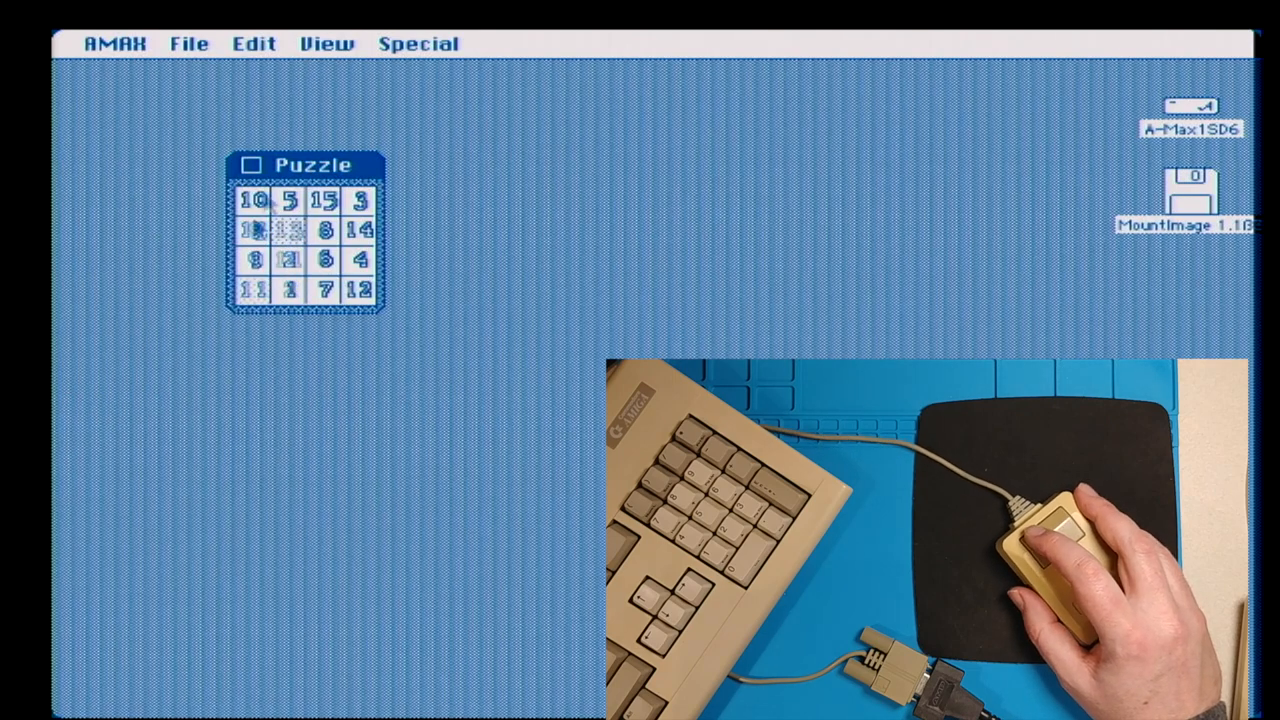
left_click(252, 164)
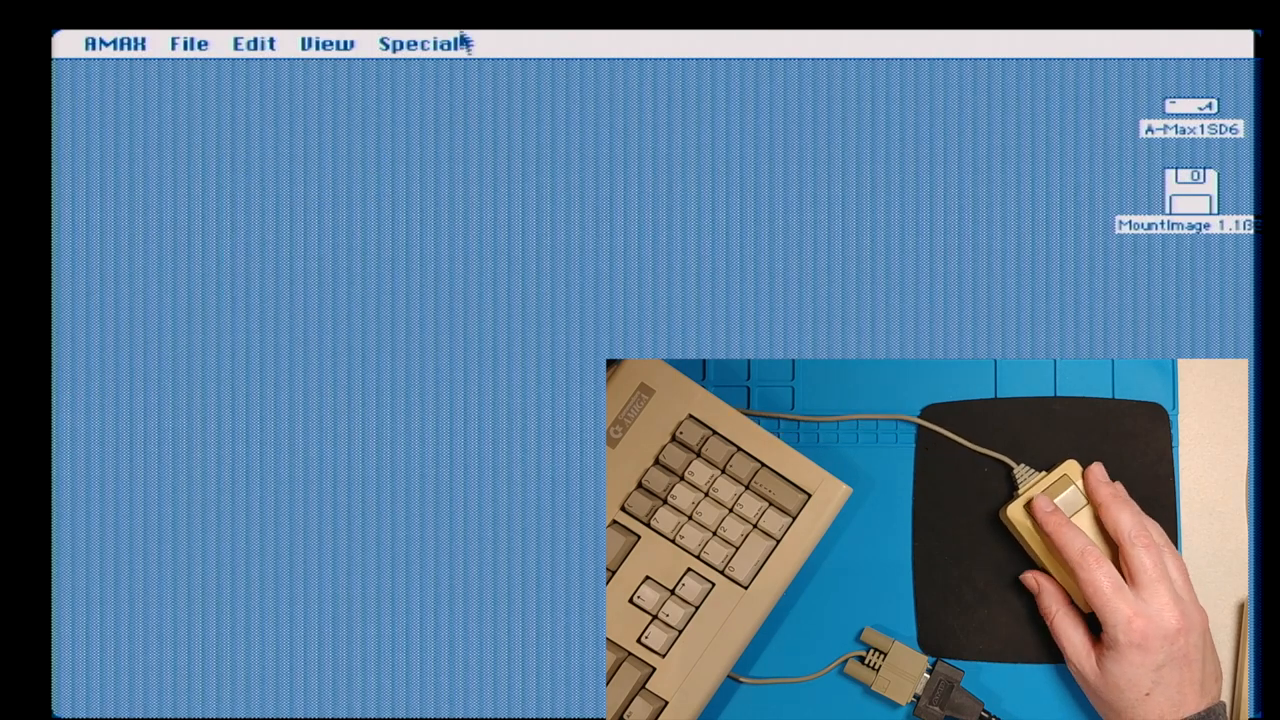
left_click(420, 44)
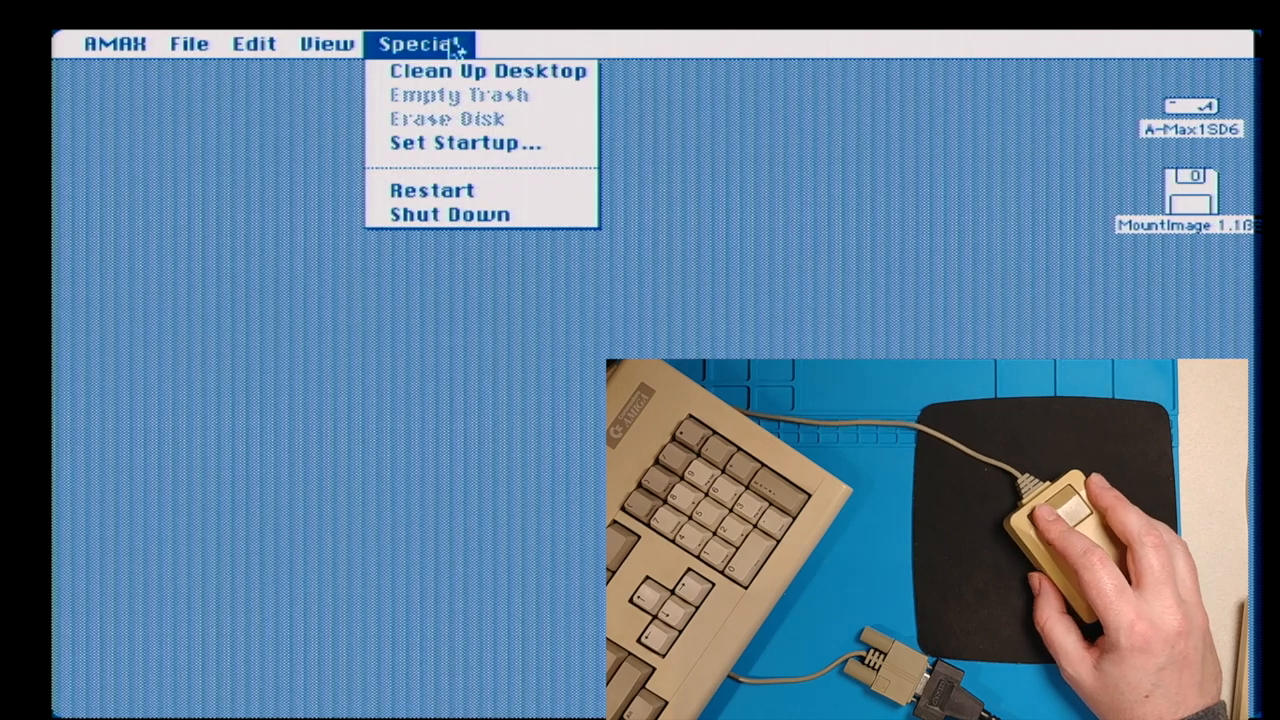
mouse_move(448, 214)
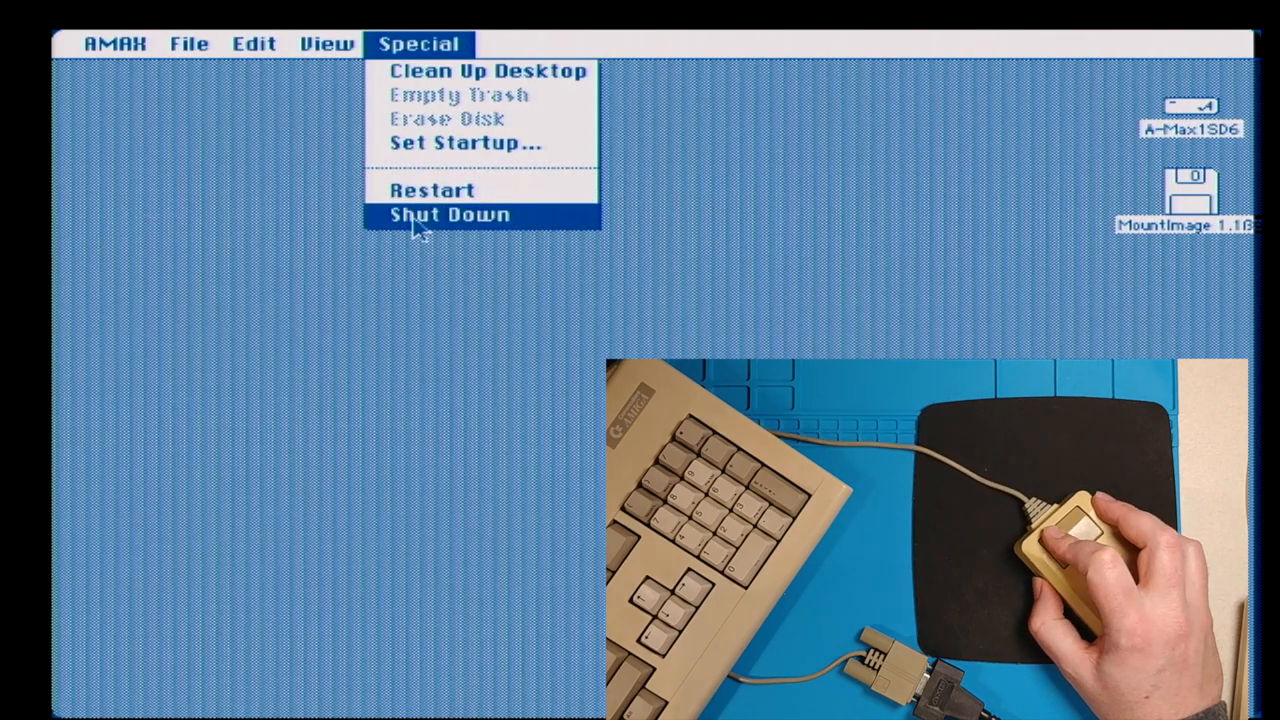